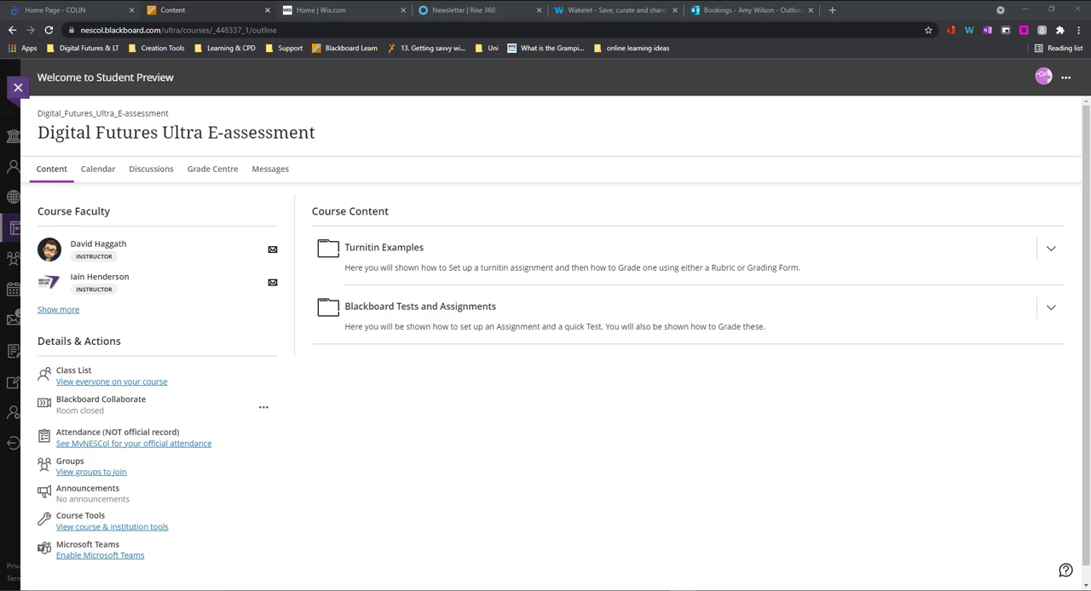
mouse_move(653, 391)
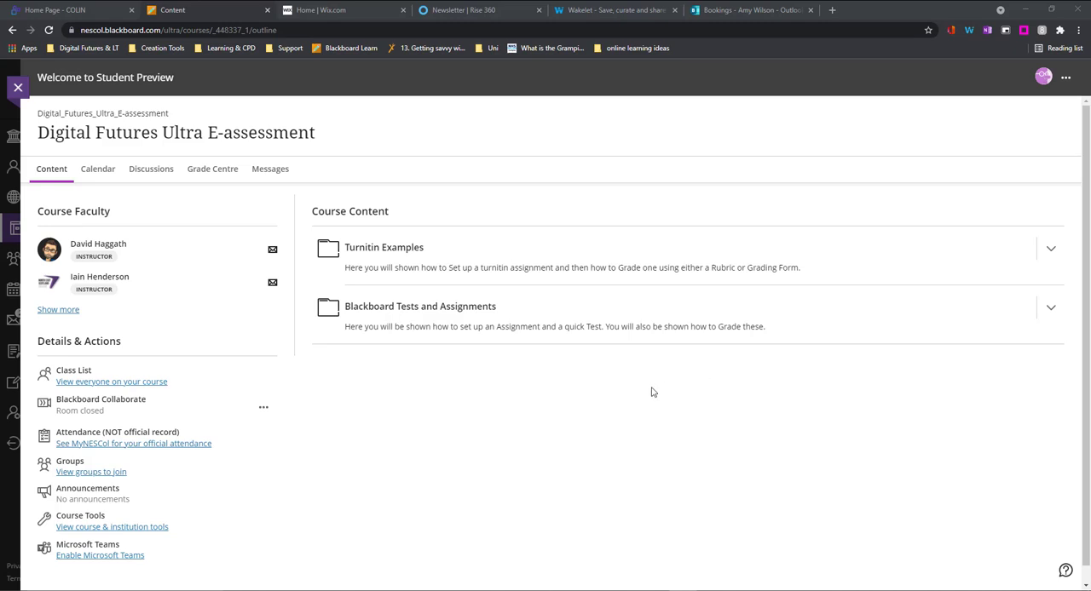
mouse_move(597, 453)
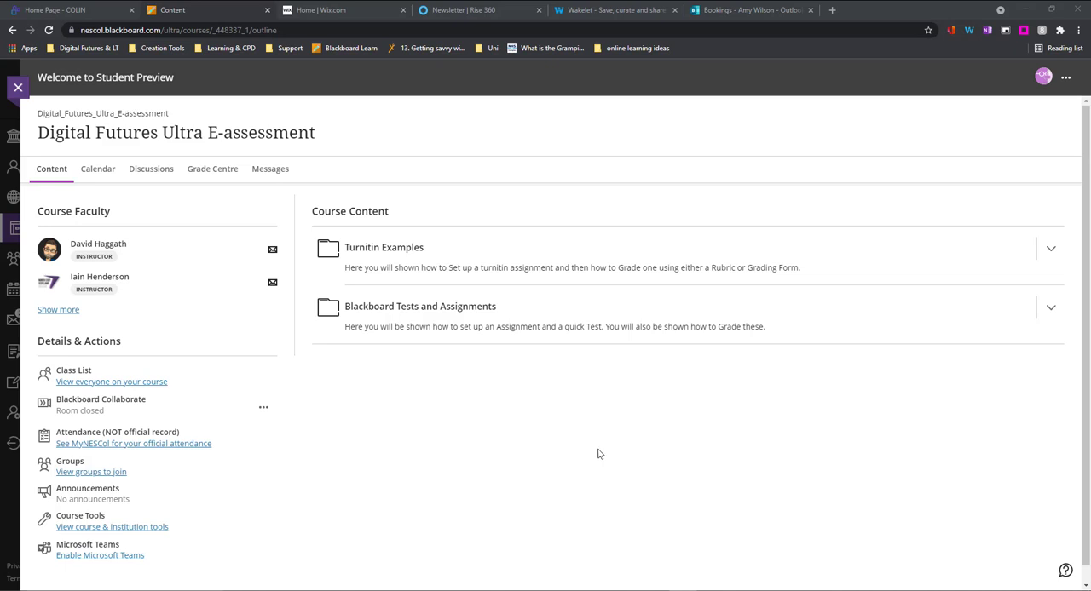
mouse_move(1072, 341)
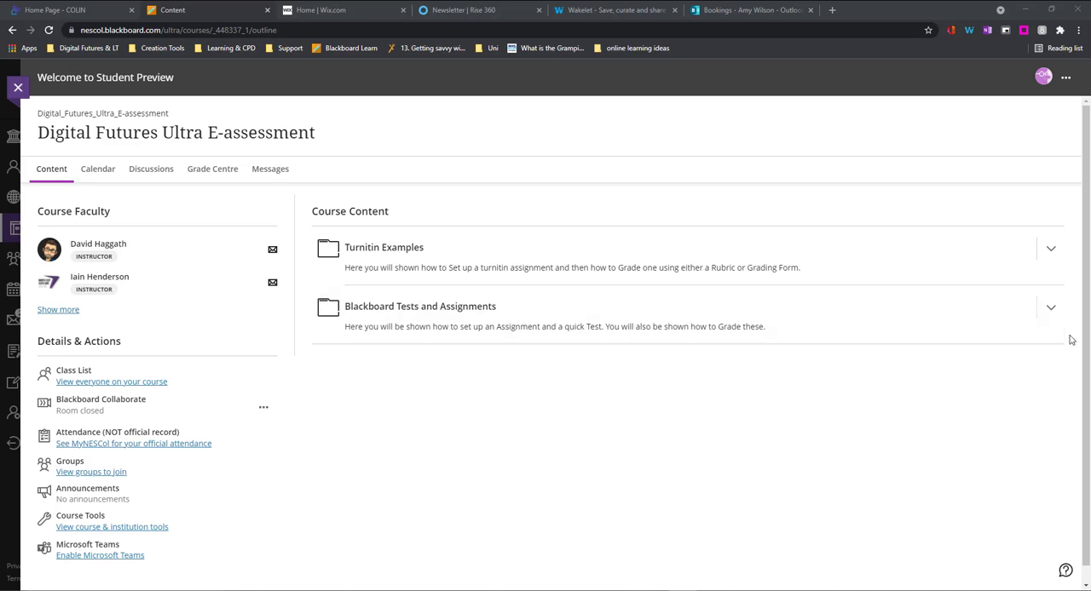
mouse_move(1050, 314)
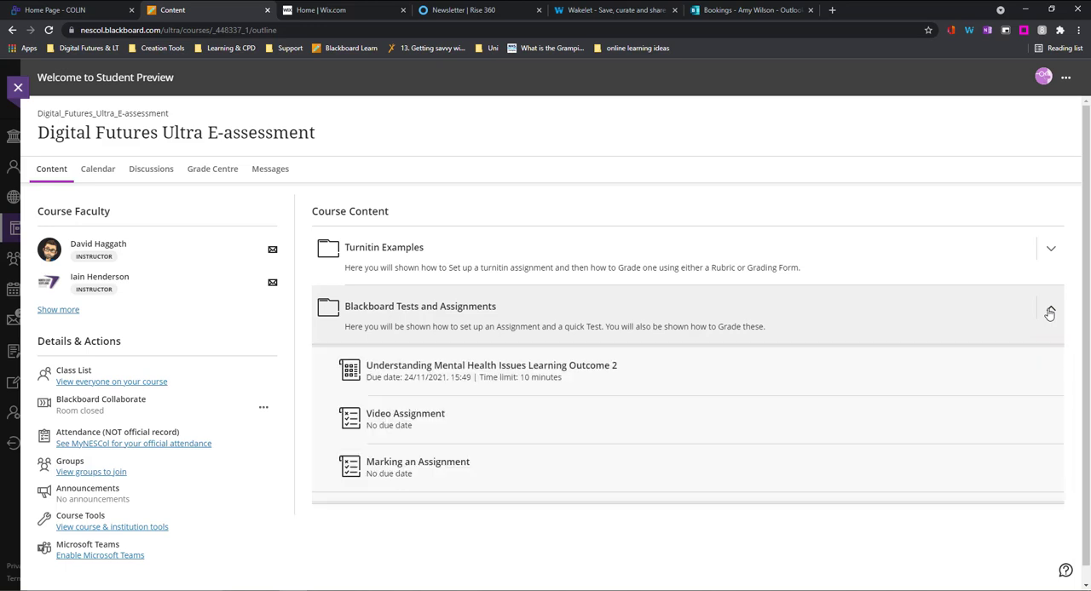
click(1050, 313)
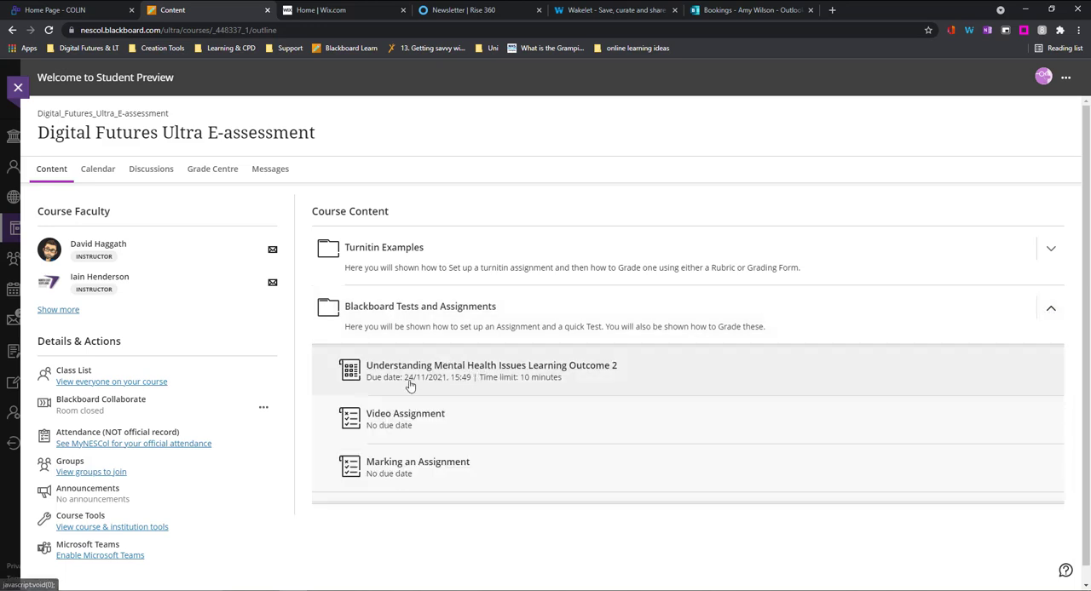
mouse_move(442, 385)
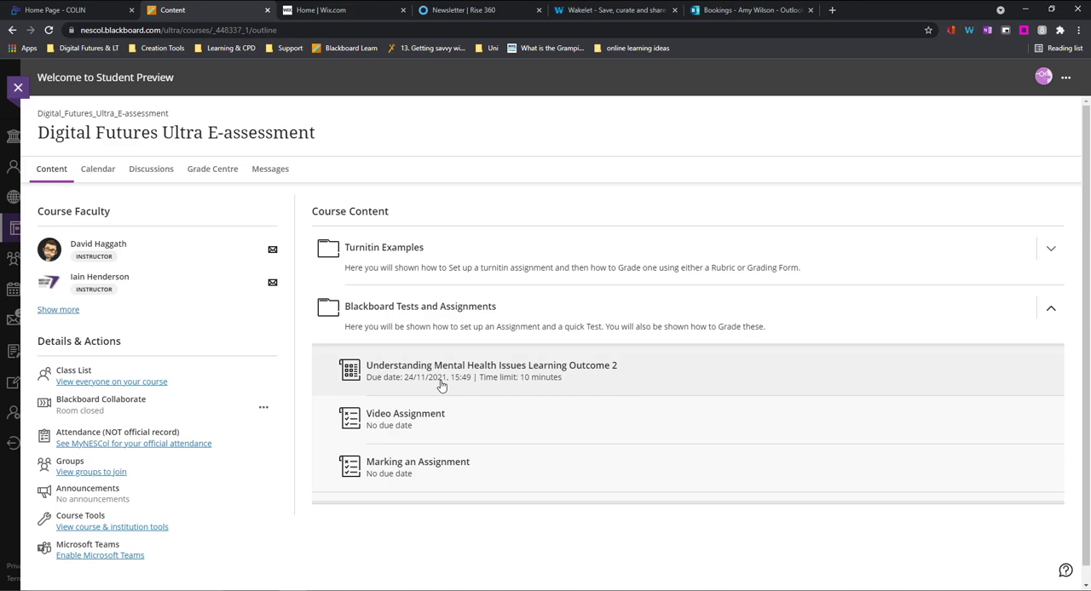
mouse_move(542, 385)
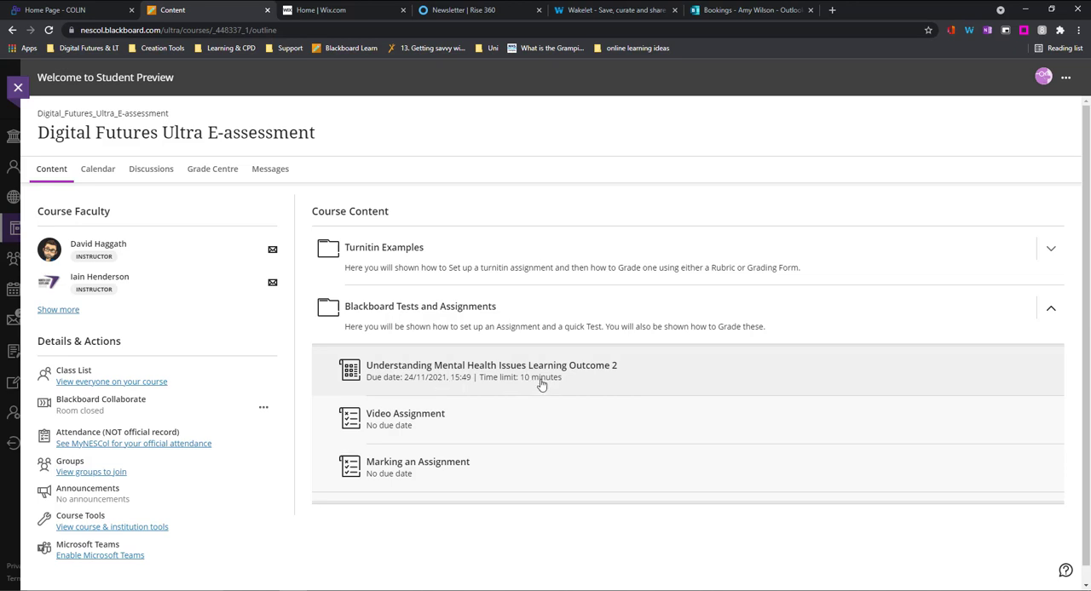
mouse_move(493, 385)
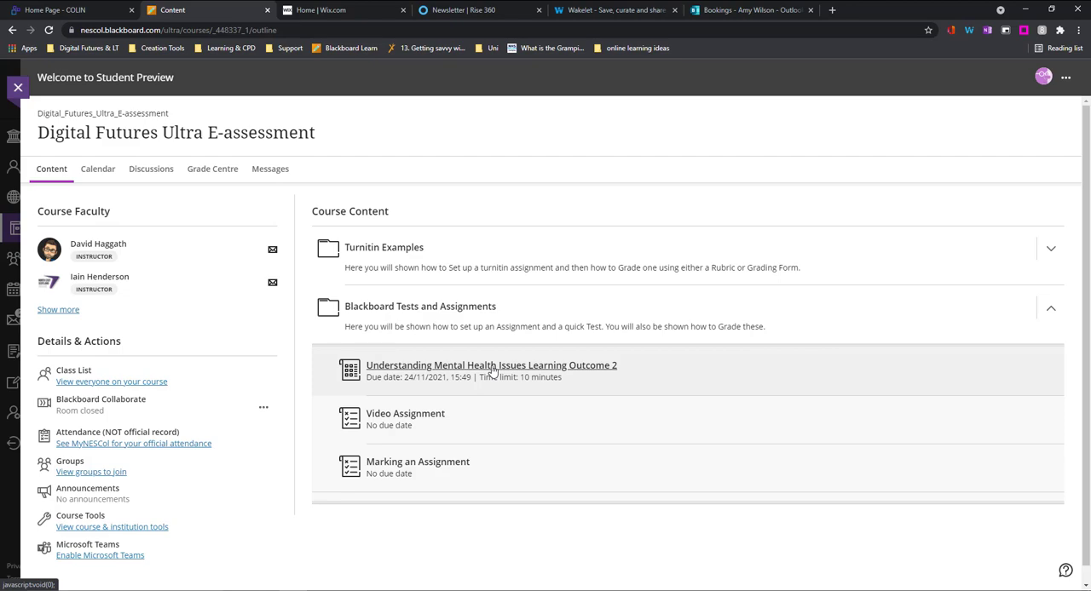
- Start attempt 1 of the Understanding Mental Health Issues Learning Outcome 2 test with its 10-minute timer
click(490, 365)
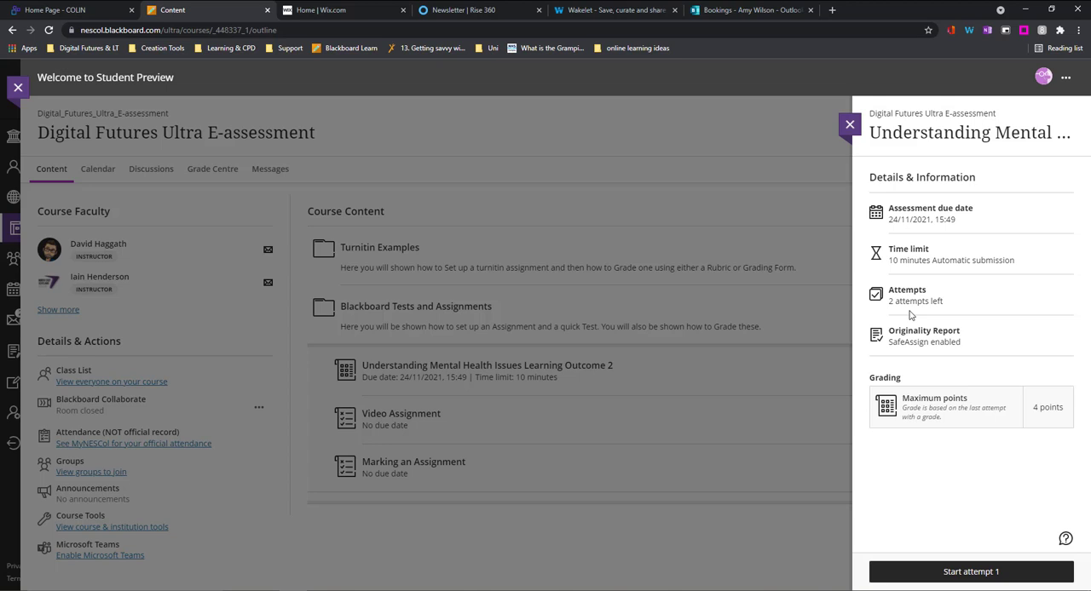
mouse_move(927, 412)
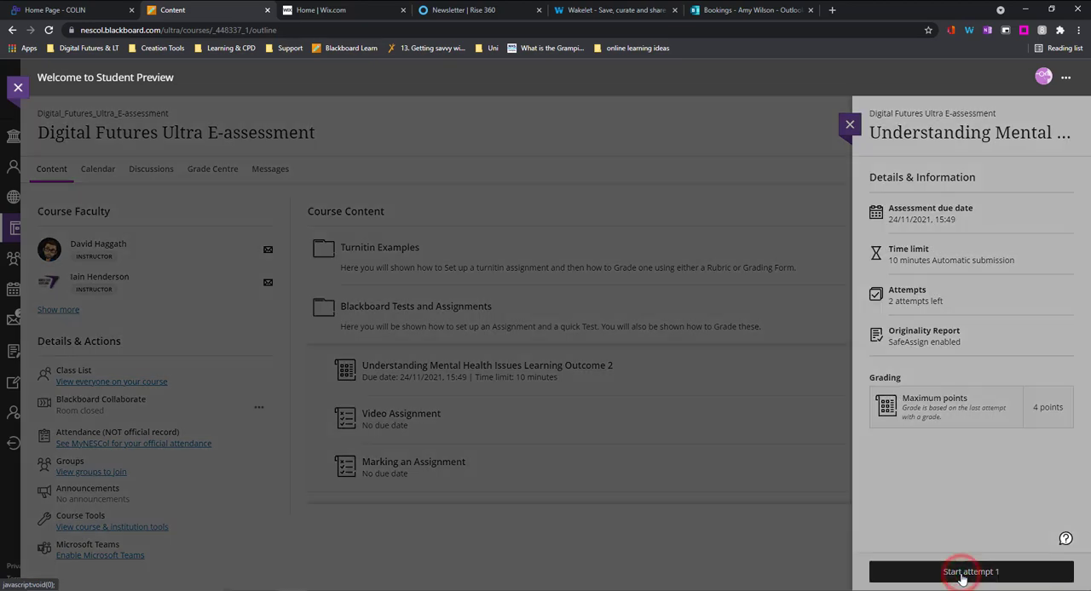
click(971, 572)
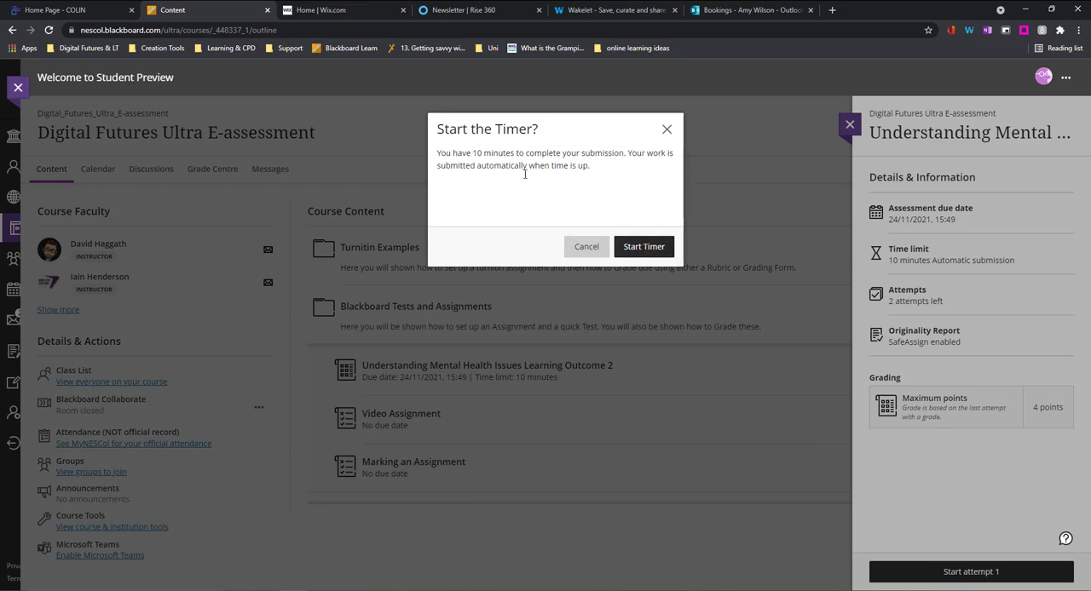
mouse_move(644, 245)
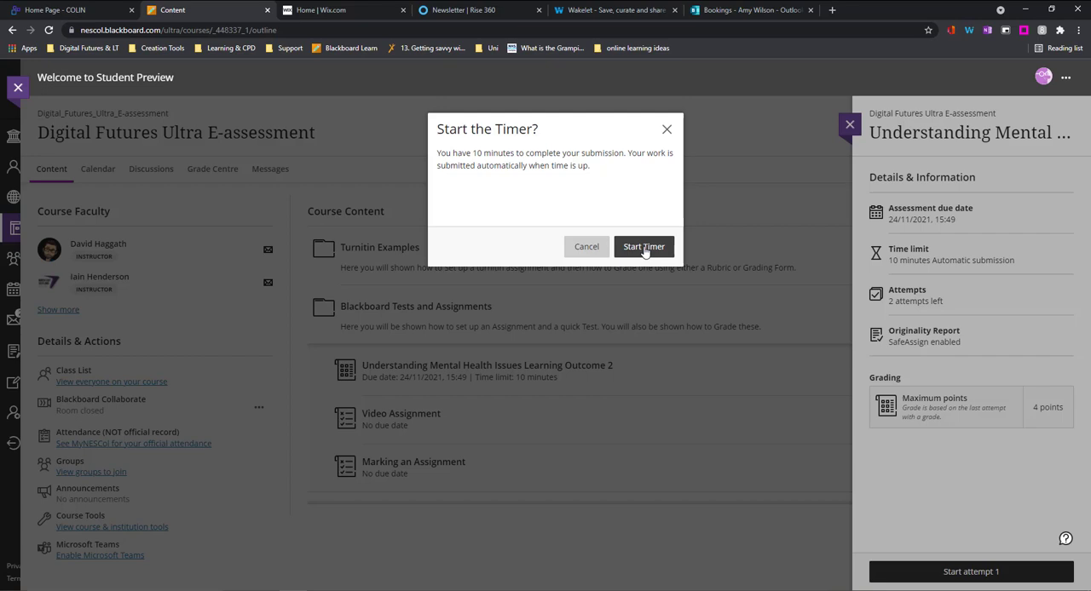
click(644, 245)
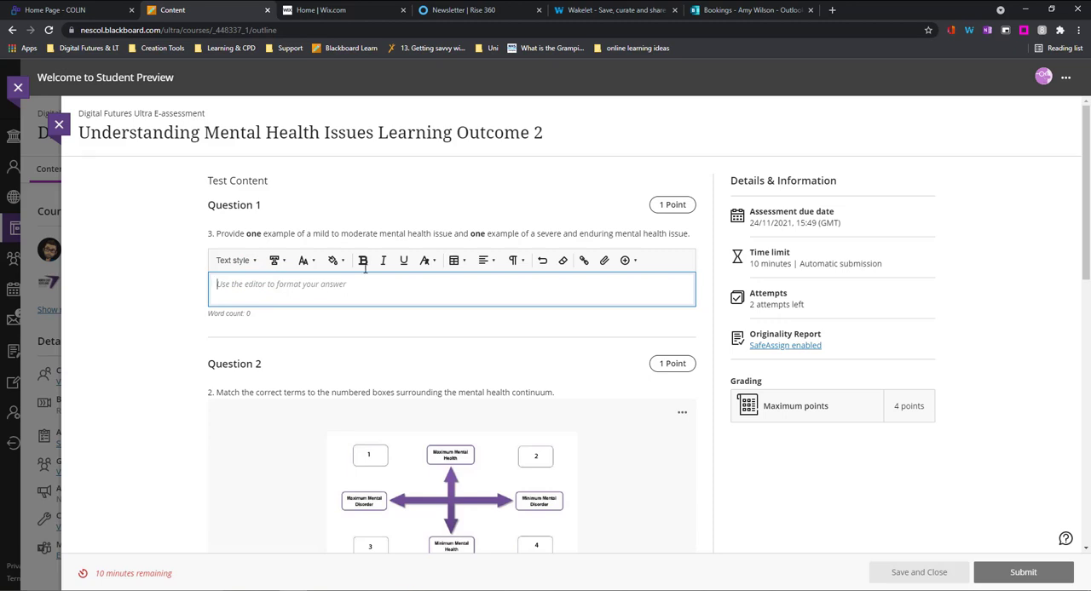
mouse_move(583, 259)
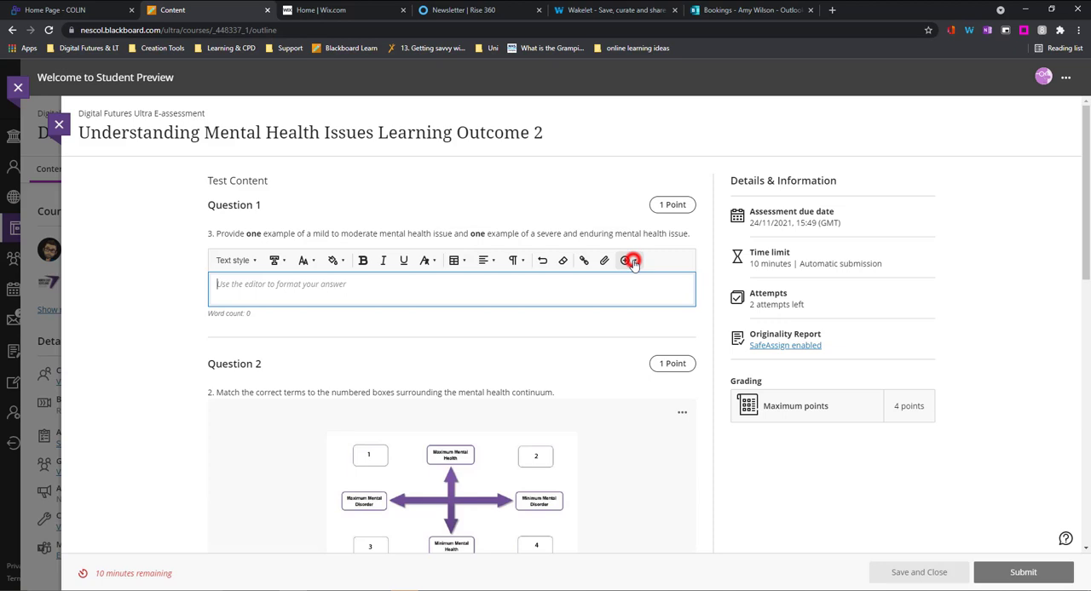
- Fill the Question 1 answer with placeholder text 'wyiefguyfguegfrug' without inserting extra content
click(626, 259)
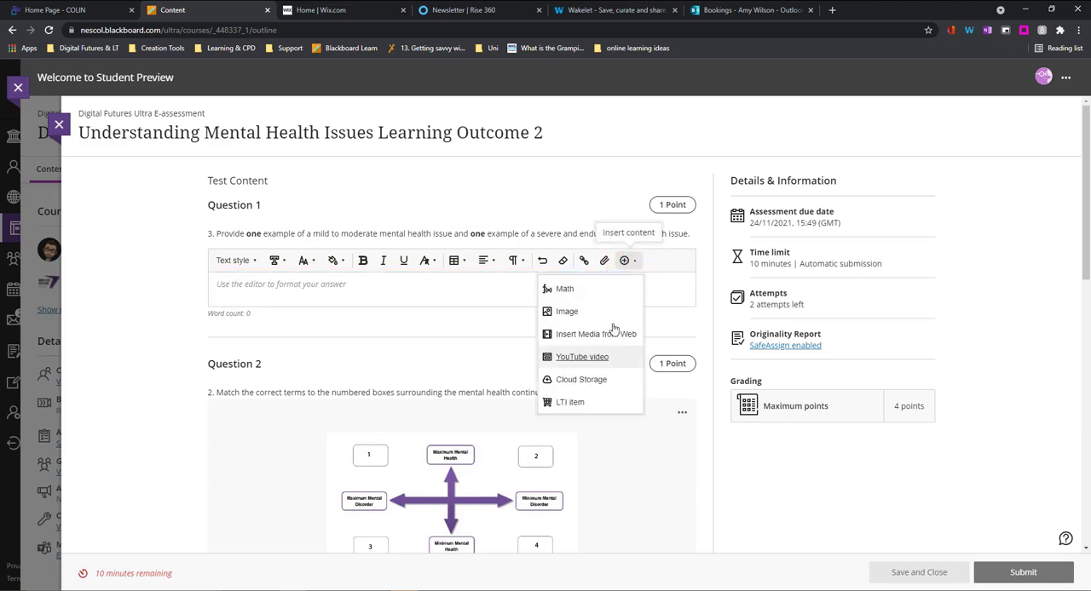
mouse_move(597, 374)
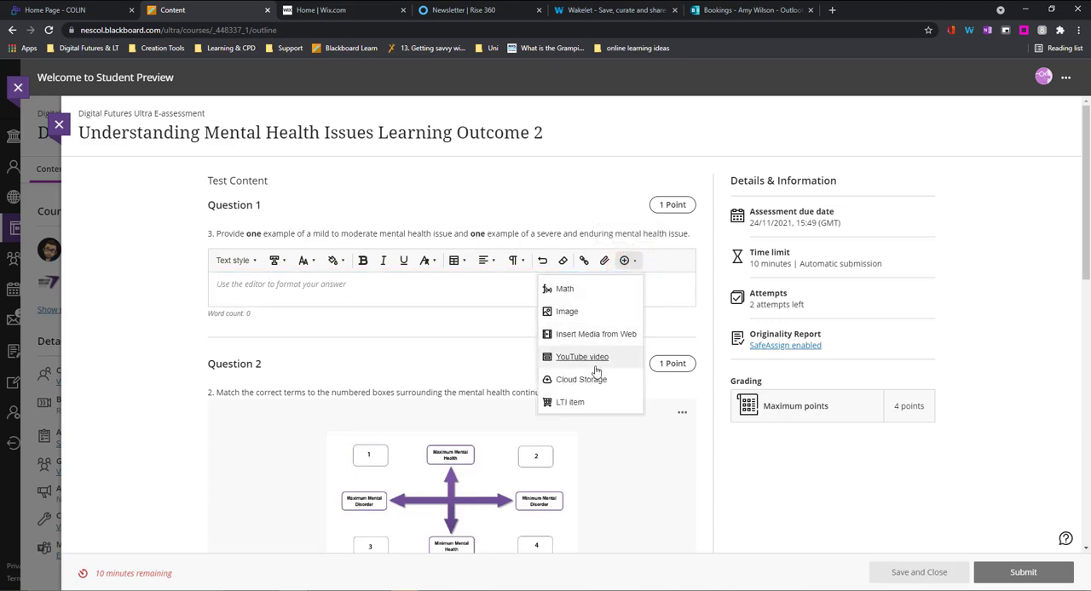
click(392, 282)
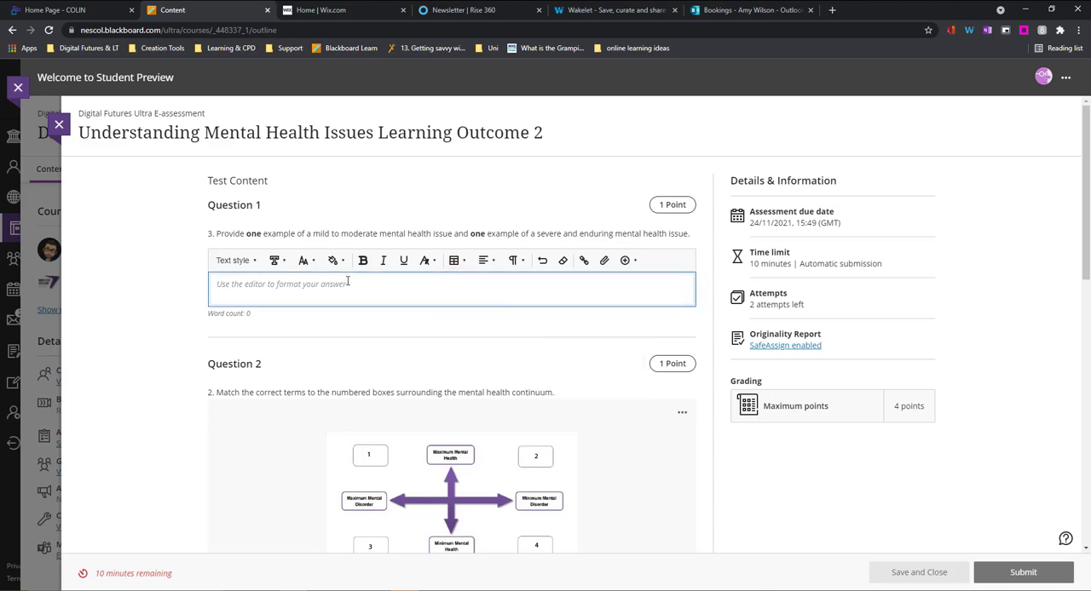
text(wyiefguyfguegfrug)
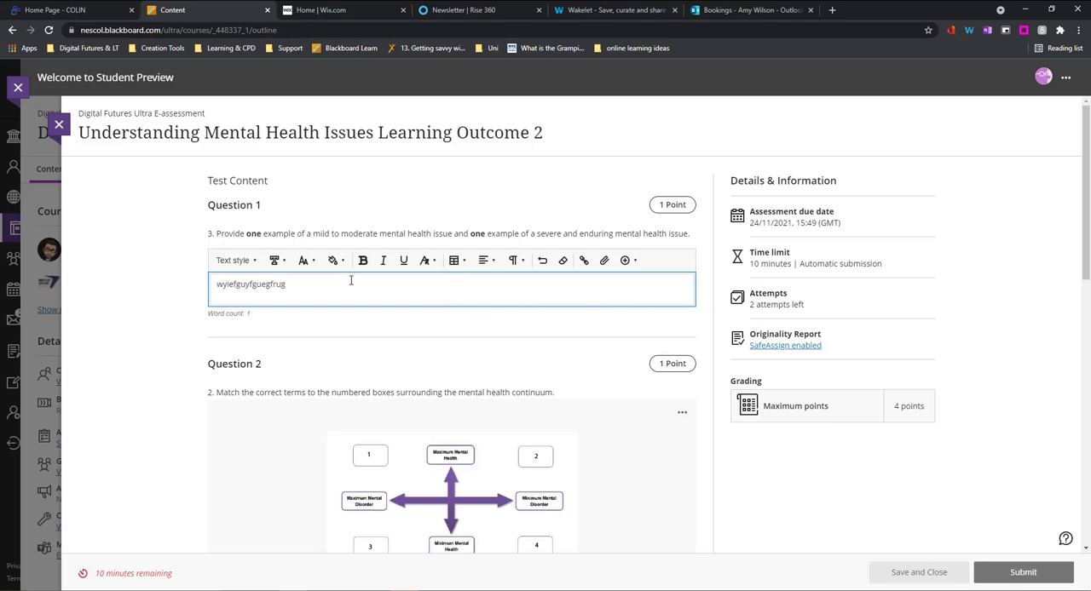
scroll(down, 3)
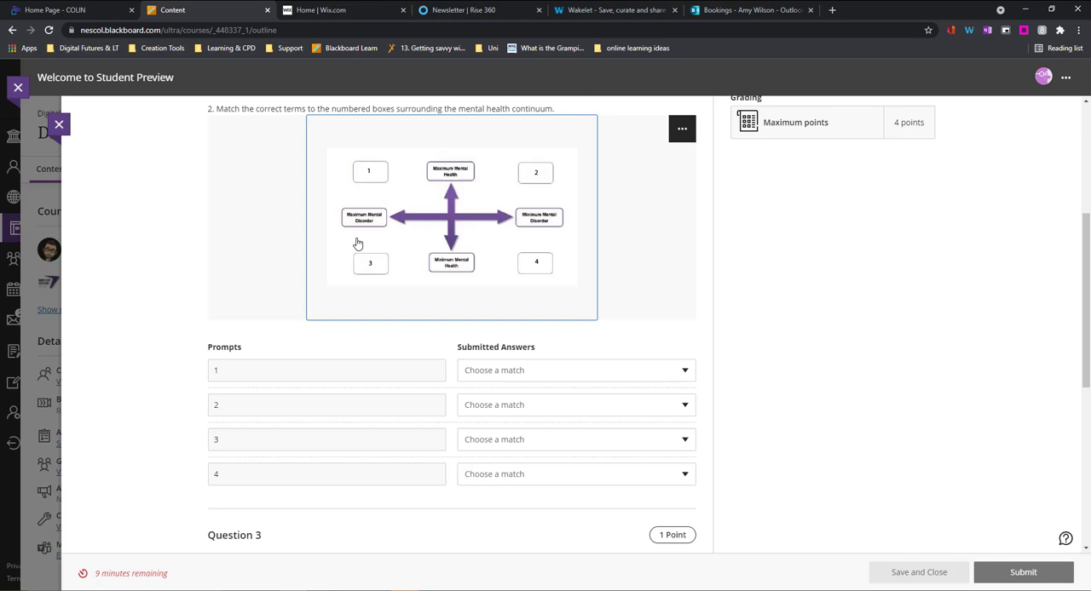
- Match the first two Question 2 prompts to their continuum descriptions, then review Questions 3 and 4
scroll(down, 3)
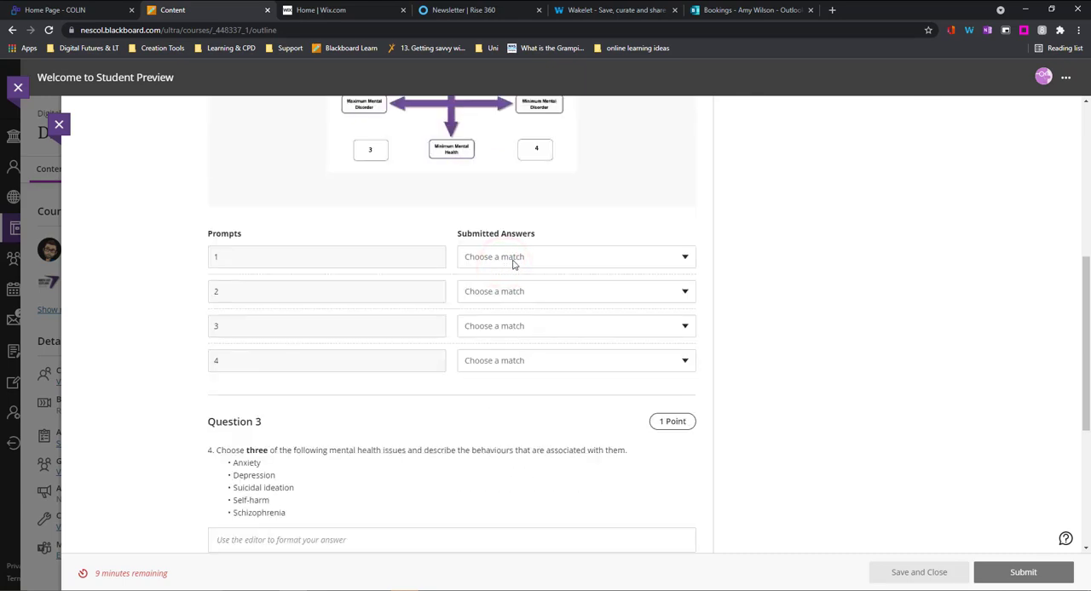
scroll(up, 3)
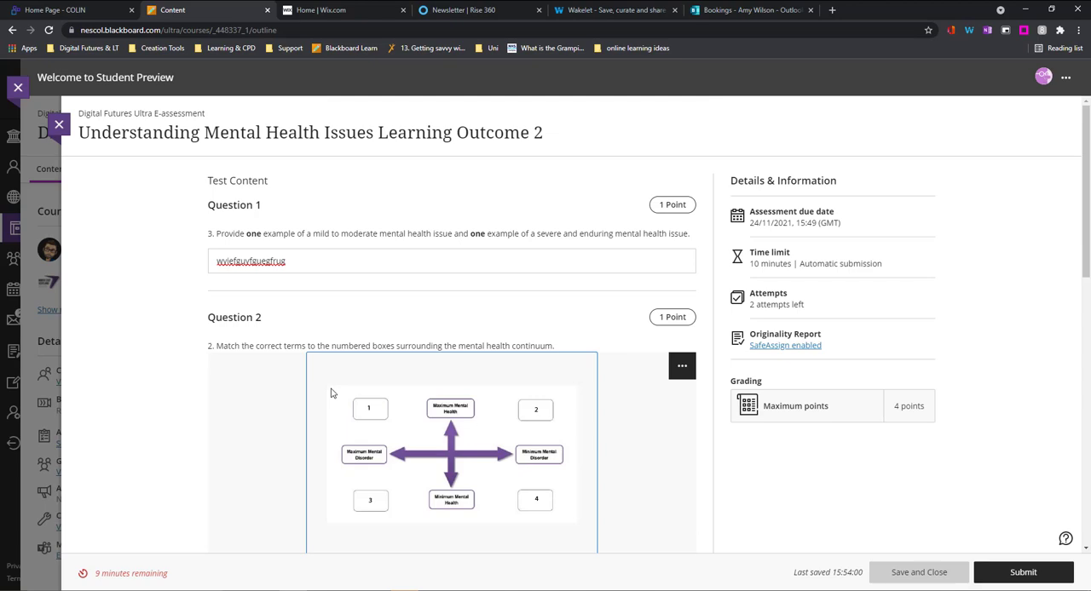
scroll(down, 3)
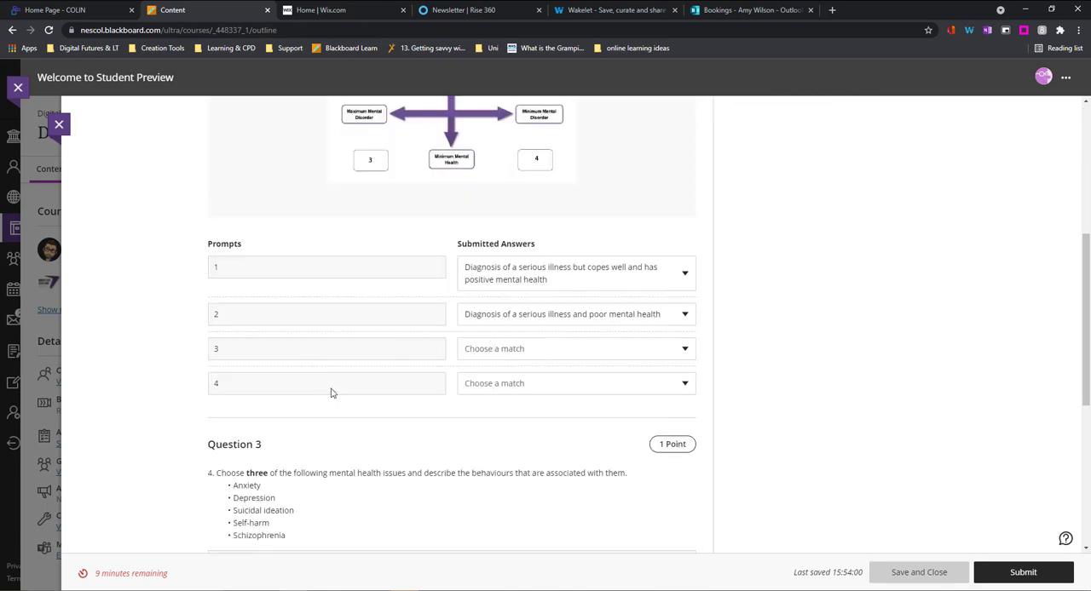
scroll(down, 3)
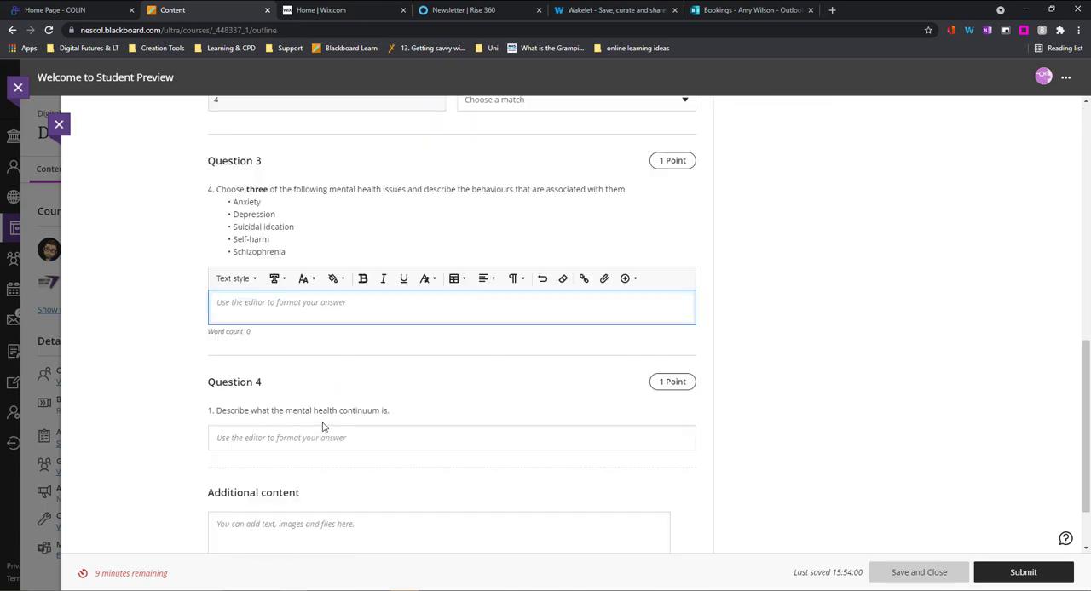
mouse_move(164, 562)
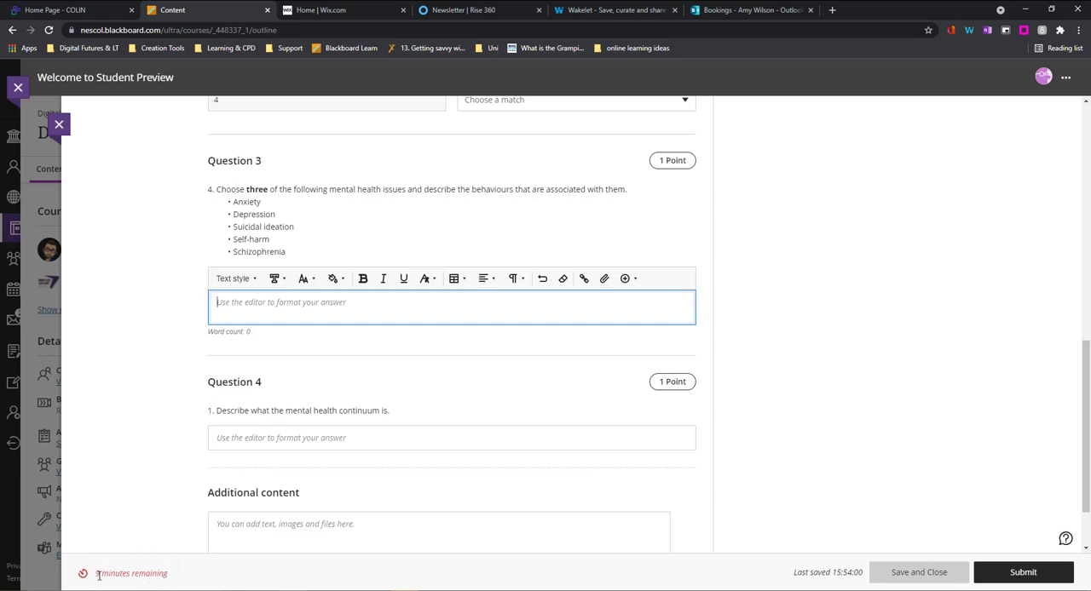
mouse_move(167, 438)
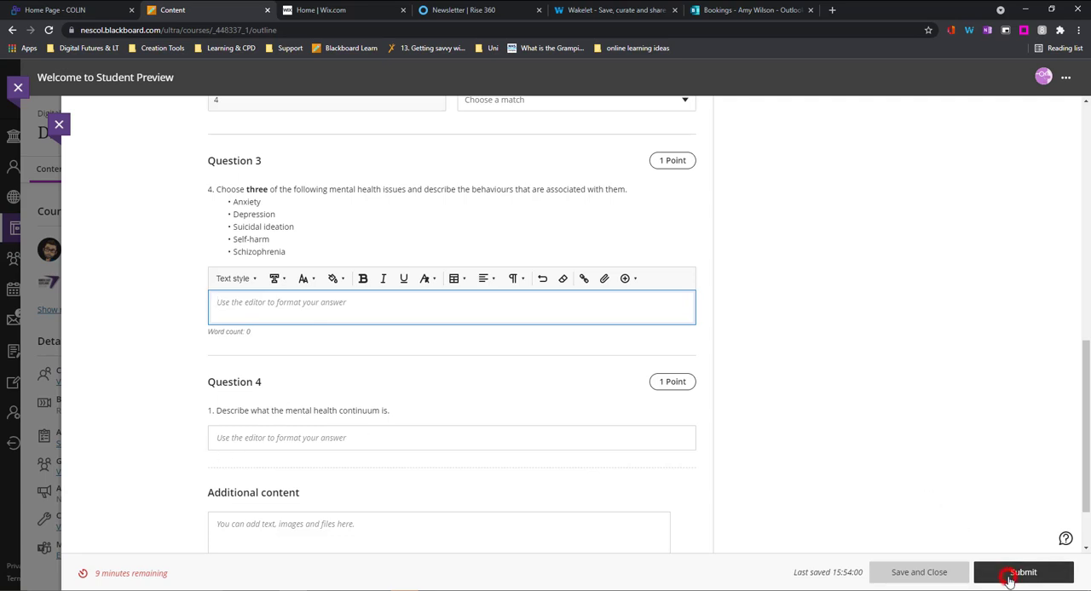
click(1022, 573)
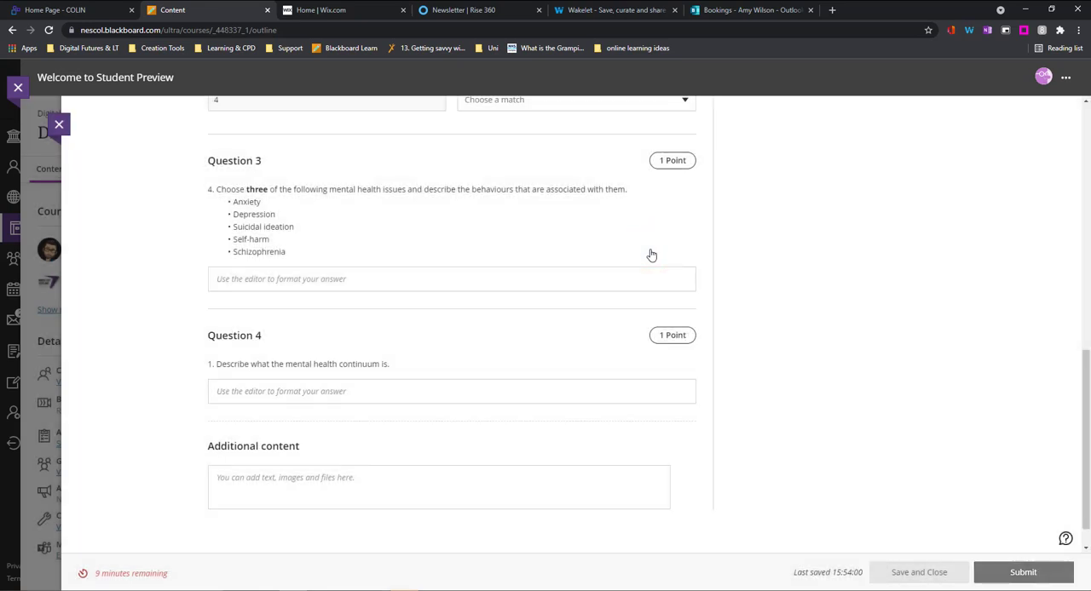
- Confirm handing in the test and dismiss the successful-submission notice
click(1023, 573)
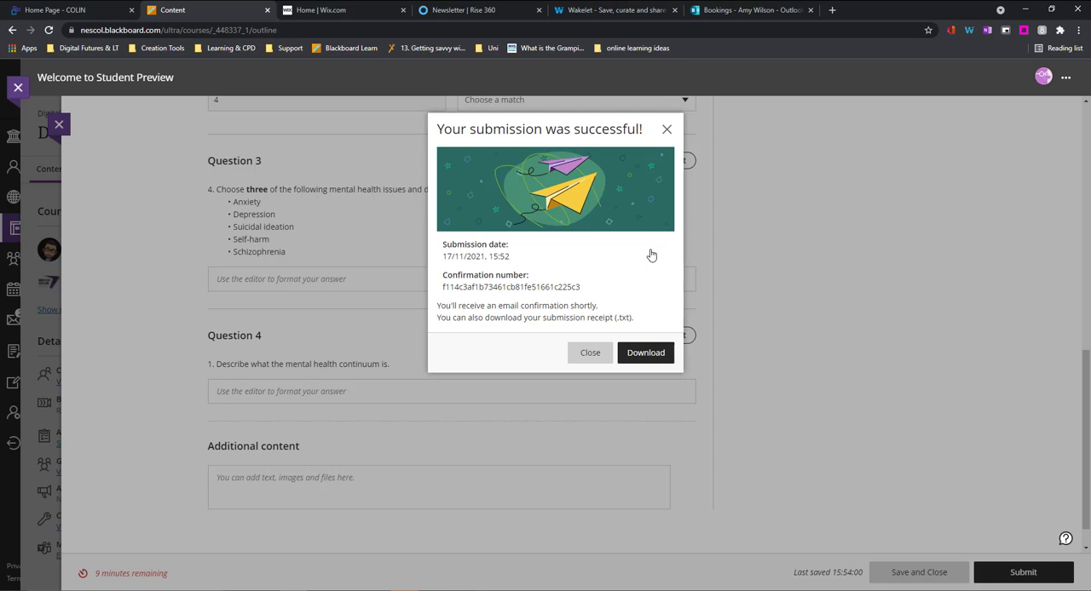
mouse_move(334, 273)
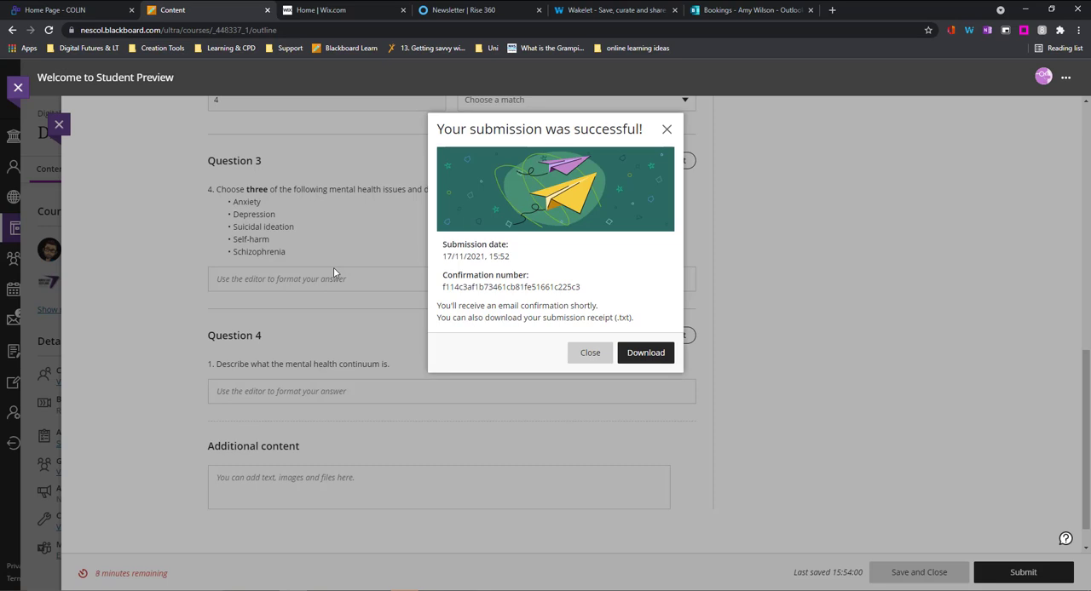
mouse_move(590, 353)
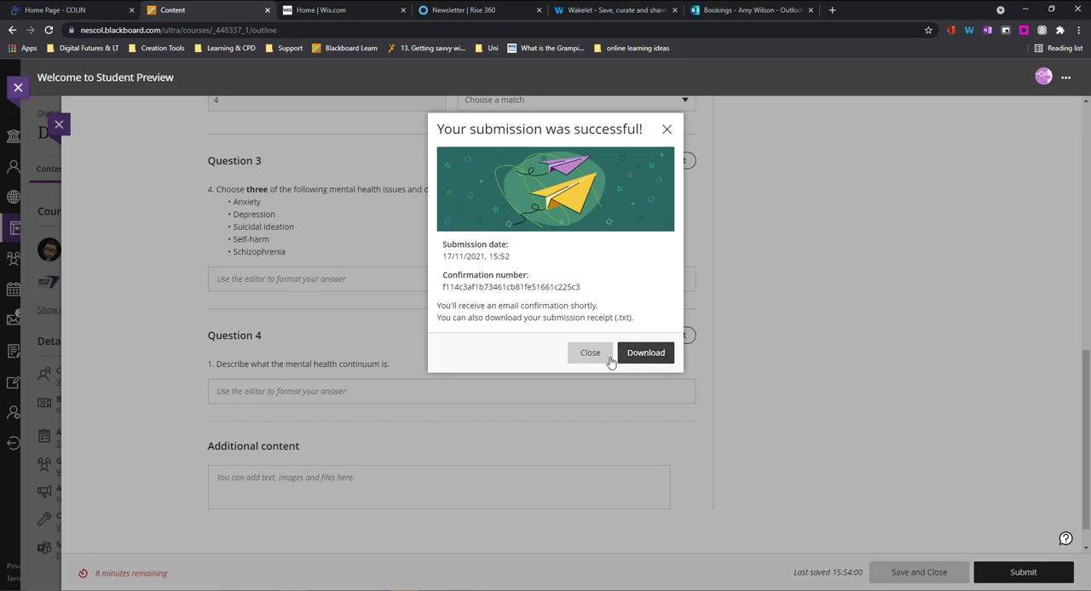
click(590, 353)
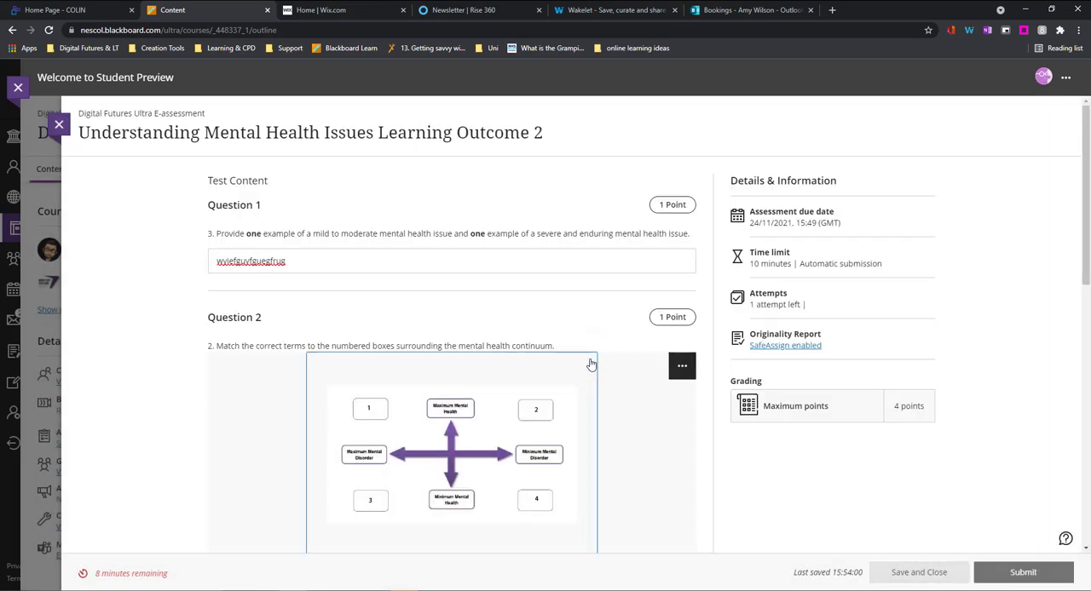
- Leave the test and return to the Digital Futures Ultra E-assessment course content
click(58, 124)
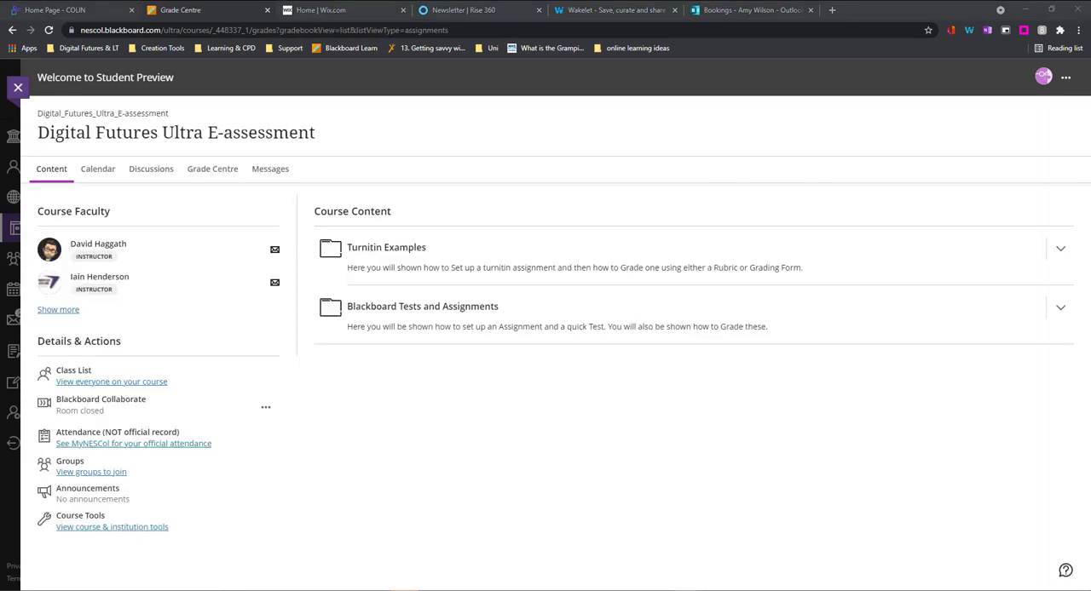
mouse_move(443, 409)
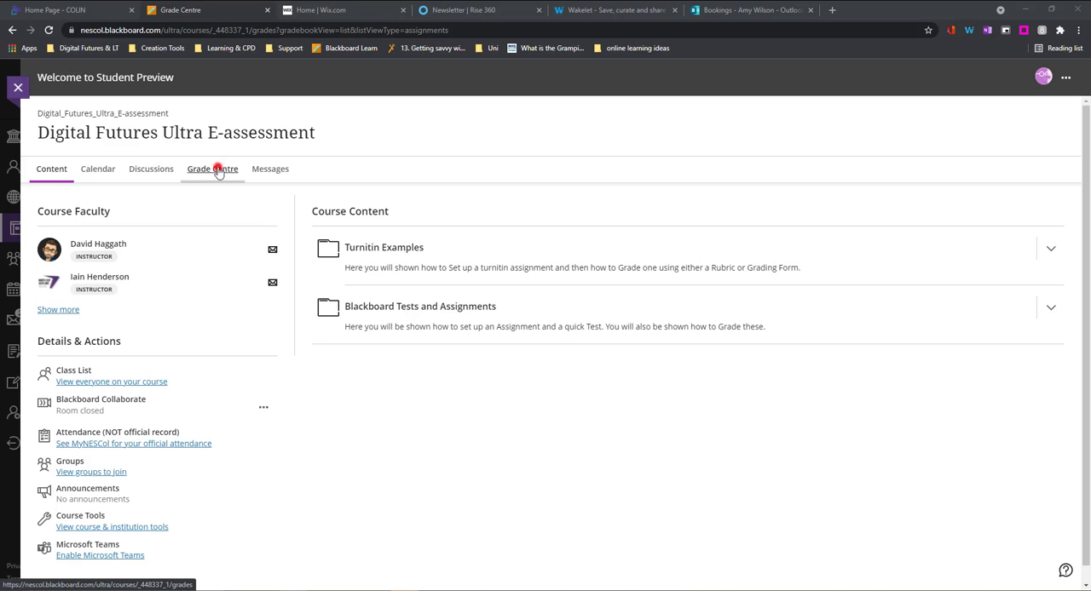
- Show the Grade Centre where the mental health test is graded a green 4 / 4
click(212, 169)
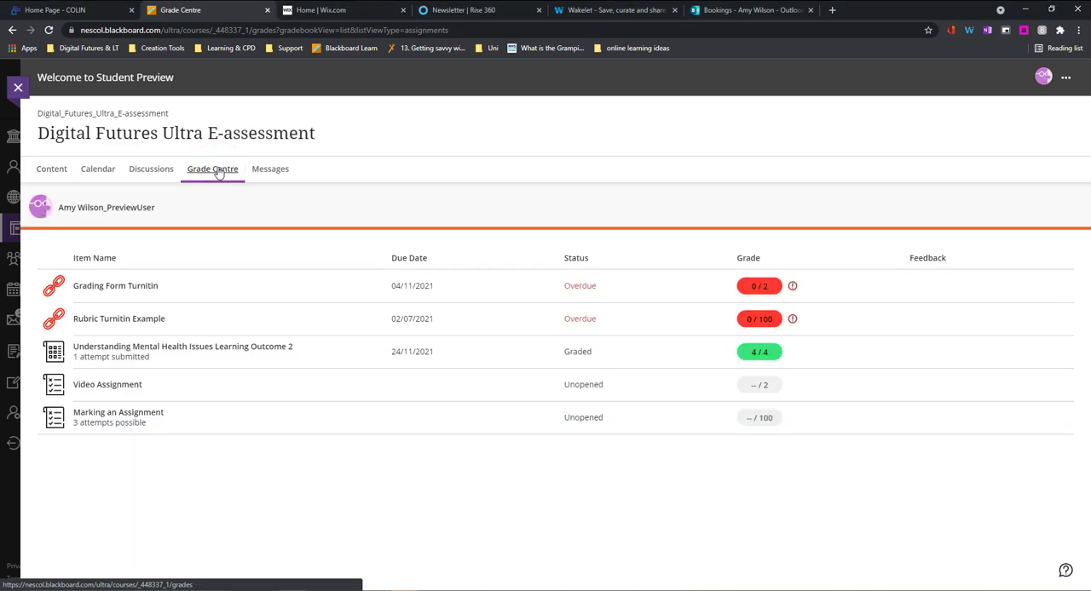
mouse_move(467, 339)
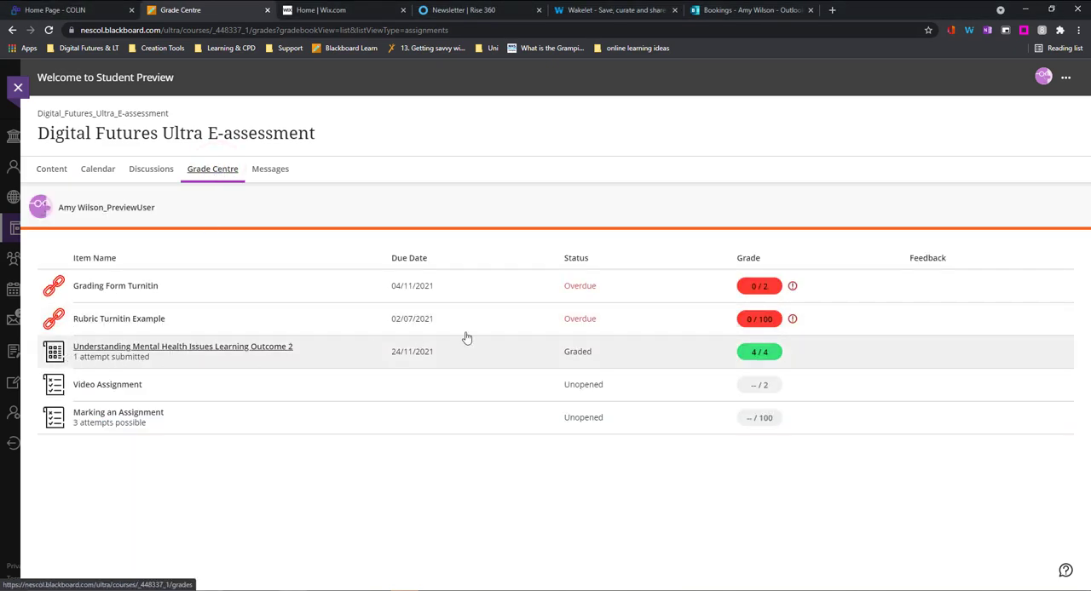
mouse_move(764, 361)
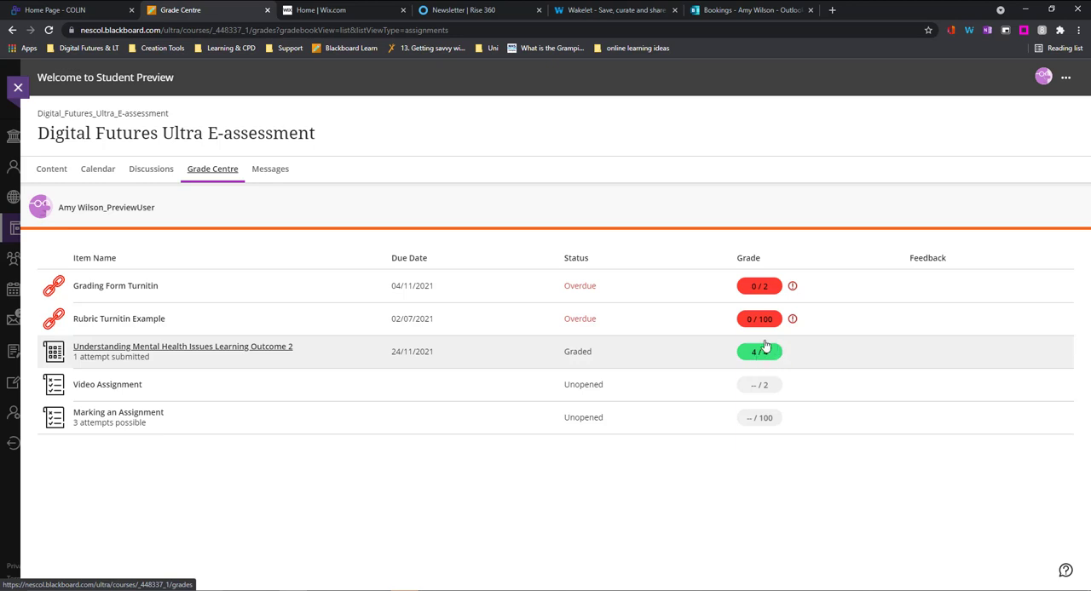
mouse_move(762, 355)
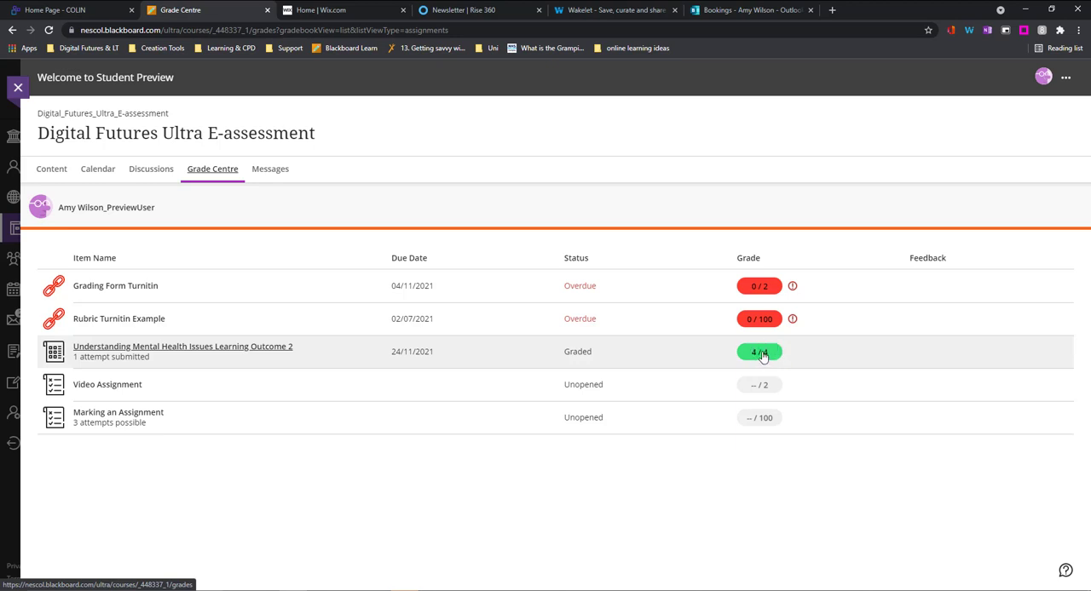